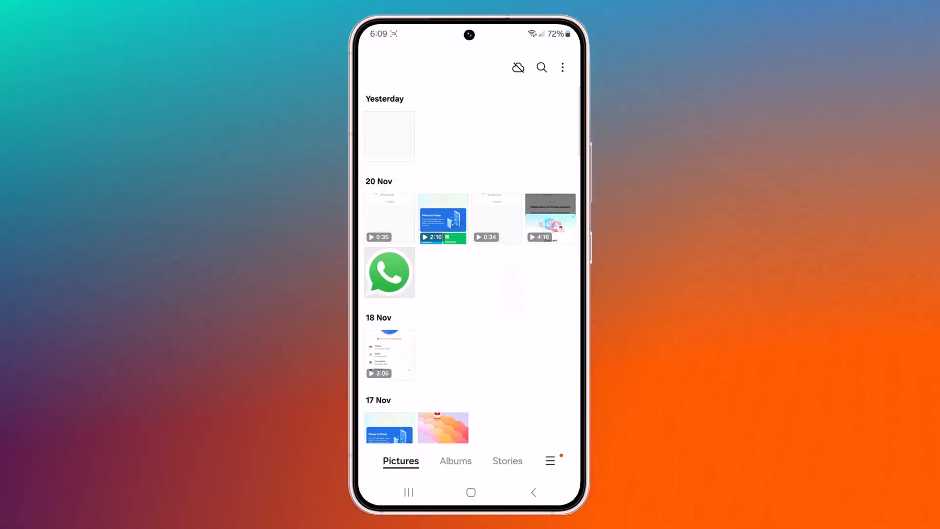
Scroll the Gallery and select thumbnails toward the twelve photos and videos to delete.
{"action": "scroll", "scroll_direction": "down", "scroll_amount": 3}
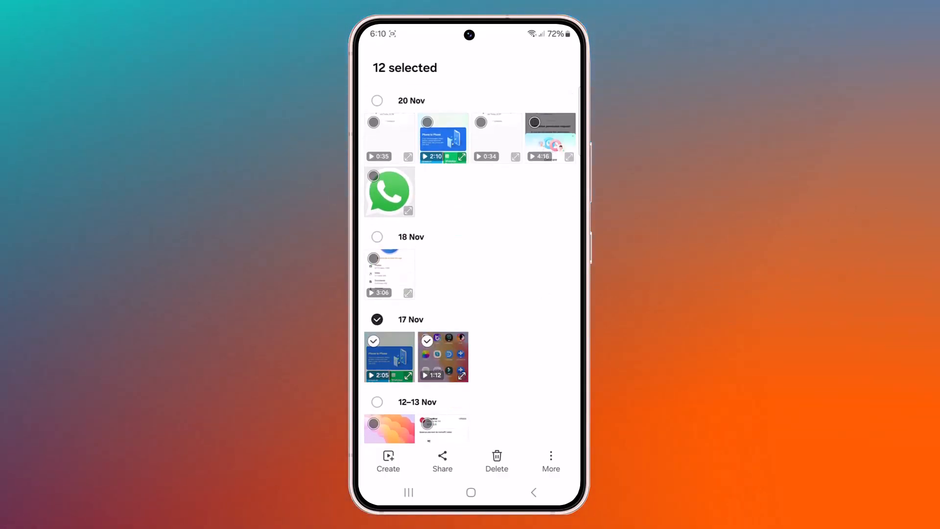
{"action": "left_click", "coordinate": [496, 460]}
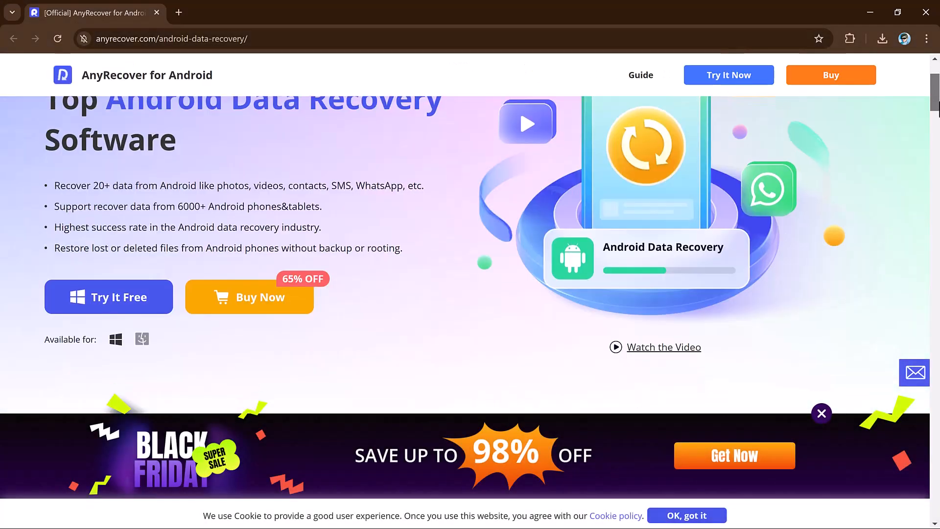
{"action": "scroll", "scroll_direction": "down", "scroll_amount": 3}
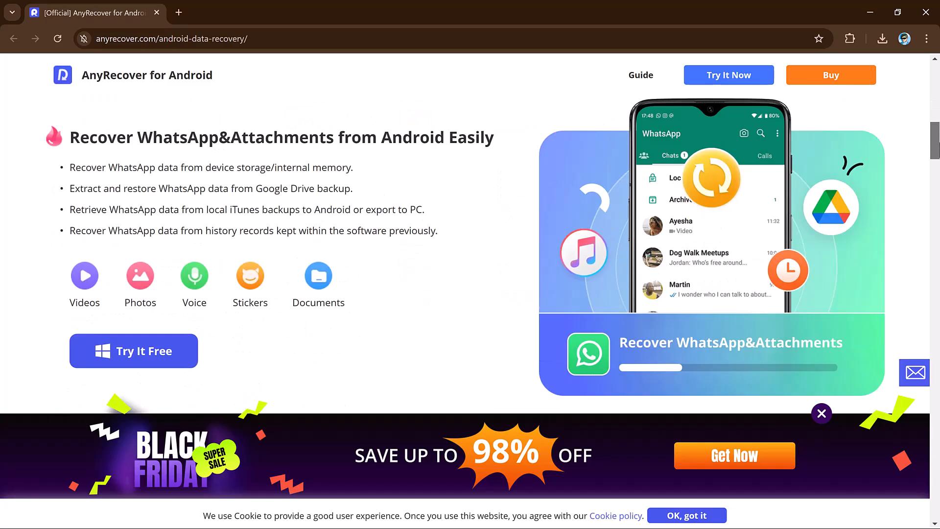
{"action": "scroll", "scroll_direction": "down", "scroll_amount": 3}
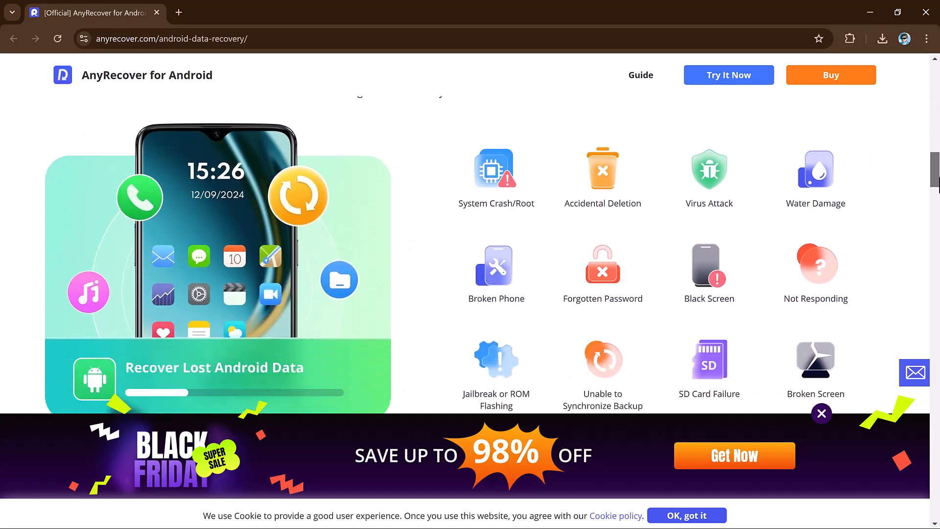
{"action": "scroll", "scroll_direction": "down", "scroll_amount": 3}
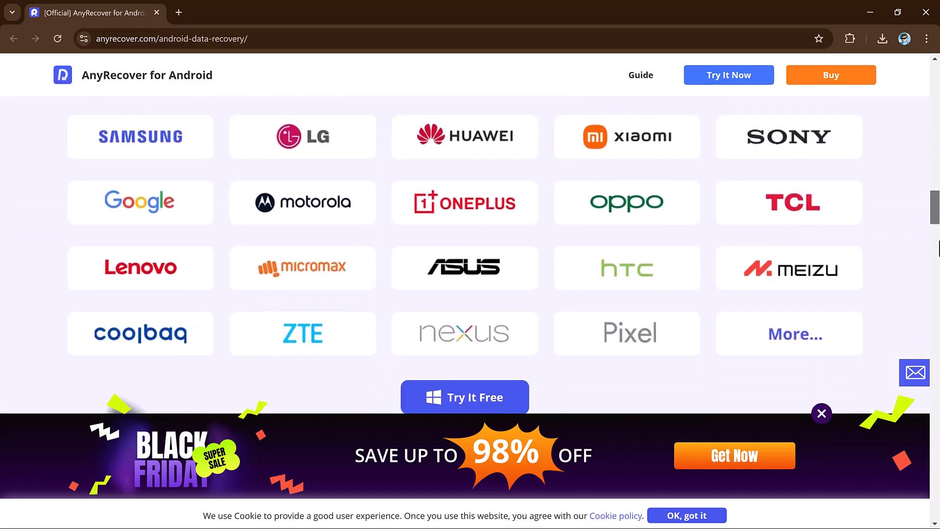
{"action": "scroll", "scroll_direction": "down", "scroll_amount": 3}
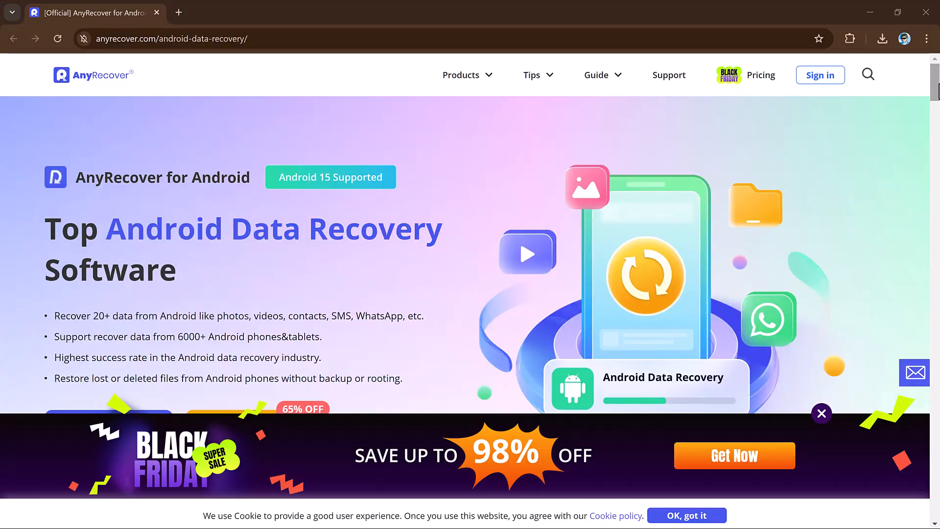
{"action": "scroll", "scroll_direction": "down", "scroll_amount": 3}
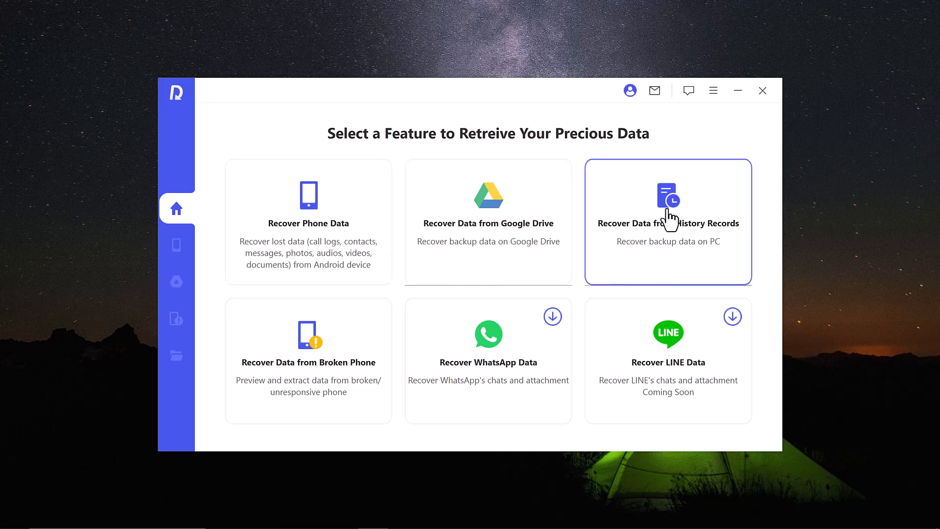
{"action": "mouse_move", "coordinate": [308, 356]}
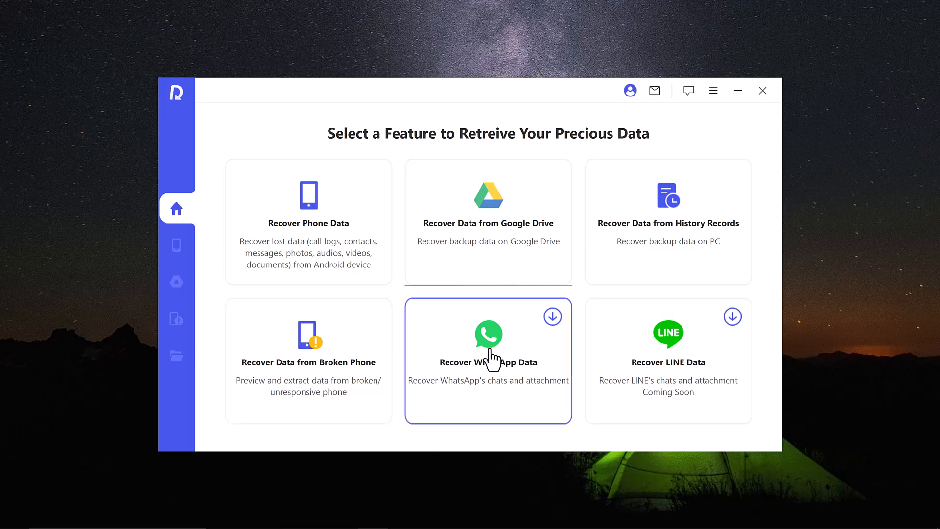
{"action": "mouse_move", "coordinate": [667, 358]}
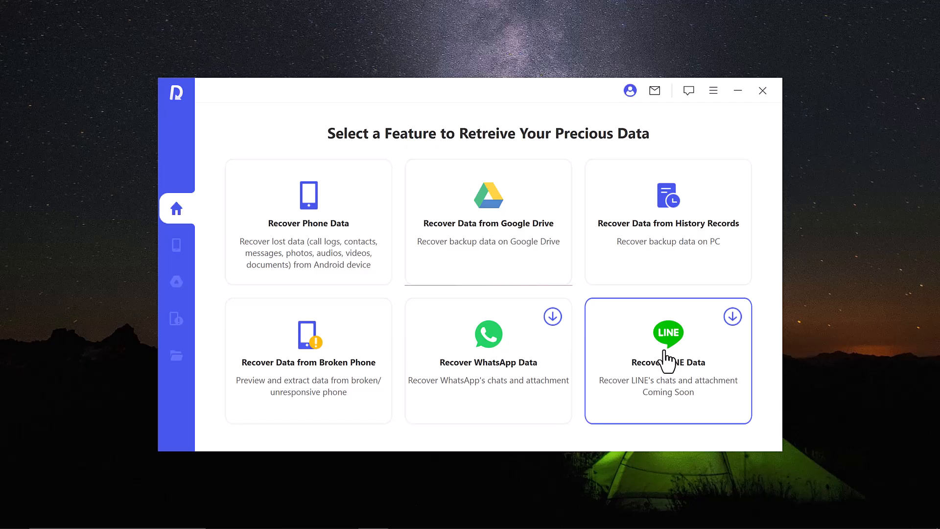
{"action": "mouse_move", "coordinate": [307, 225]}
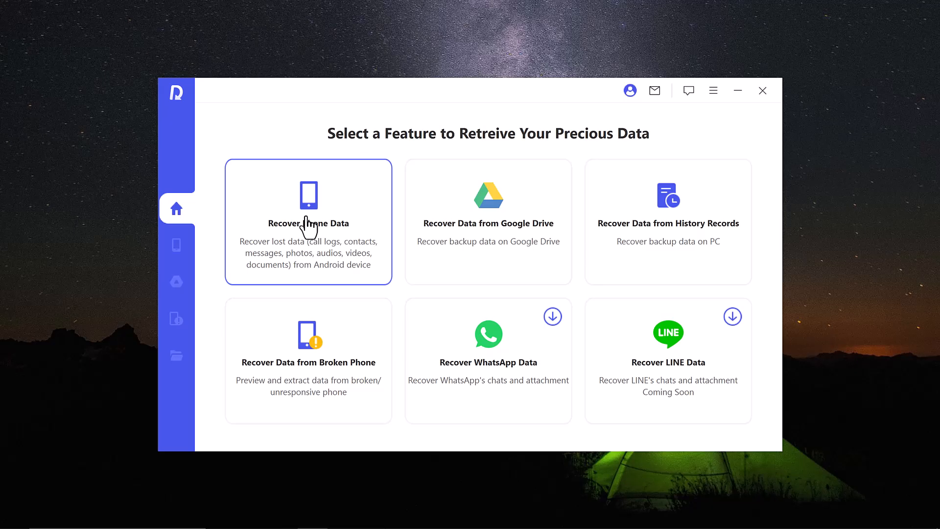
Choose Recover Phone Data so the S23 can be connected over USB.
{"action": "left_click", "coordinate": [307, 222]}
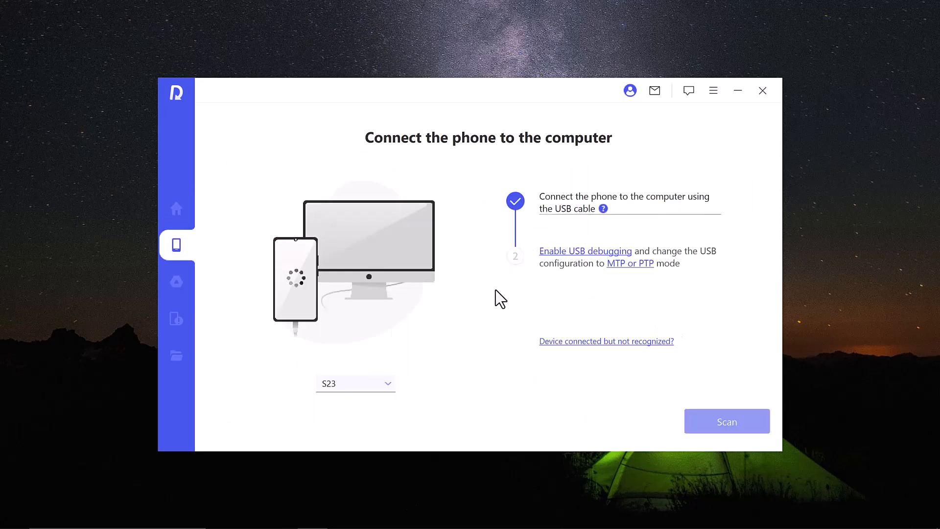
{"action": "mouse_move", "coordinate": [516, 336]}
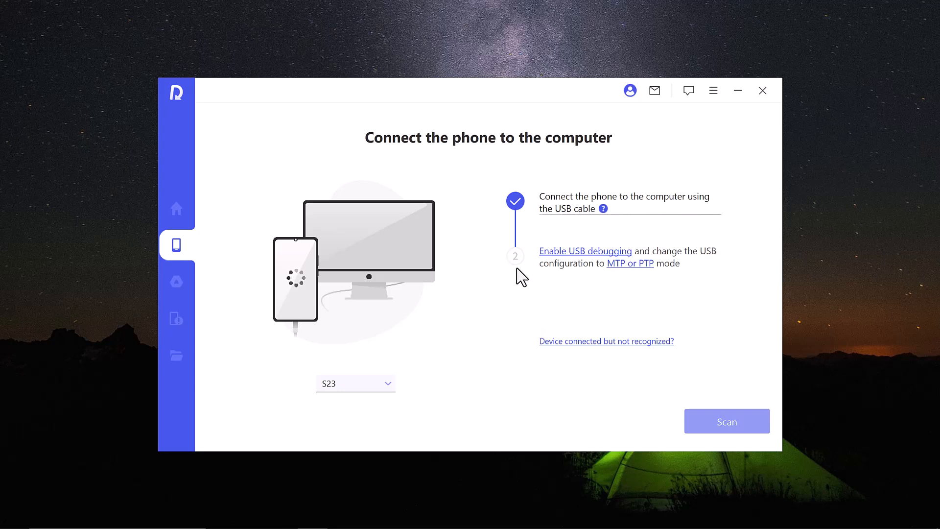
{"action": "mouse_move", "coordinate": [517, 266]}
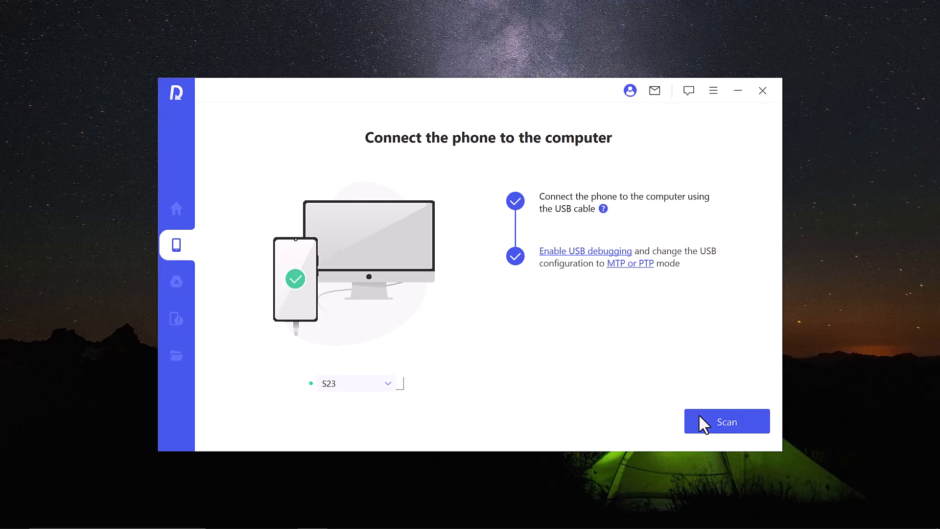
Scan the S23, continuing past the phone permission prompts and the authorization confirmation.
{"action": "left_click", "coordinate": [726, 421]}
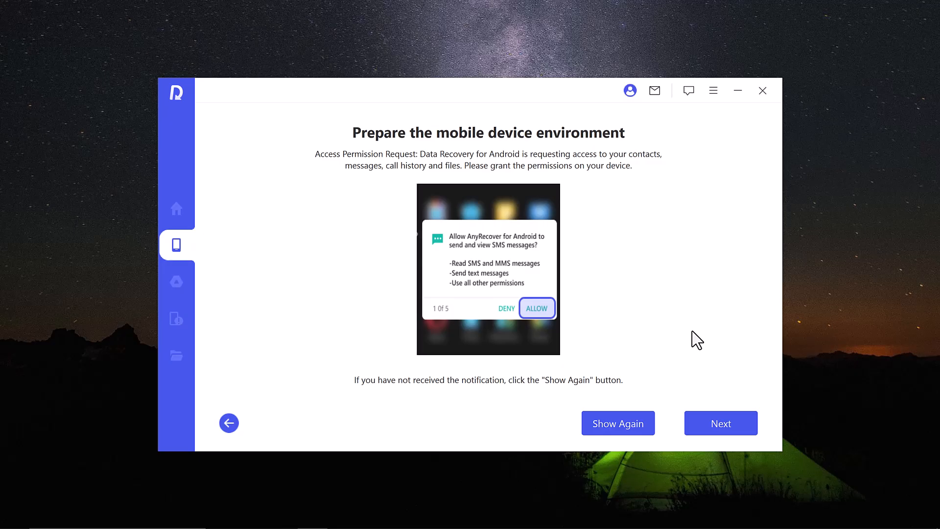
{"action": "left_click", "coordinate": [721, 423]}
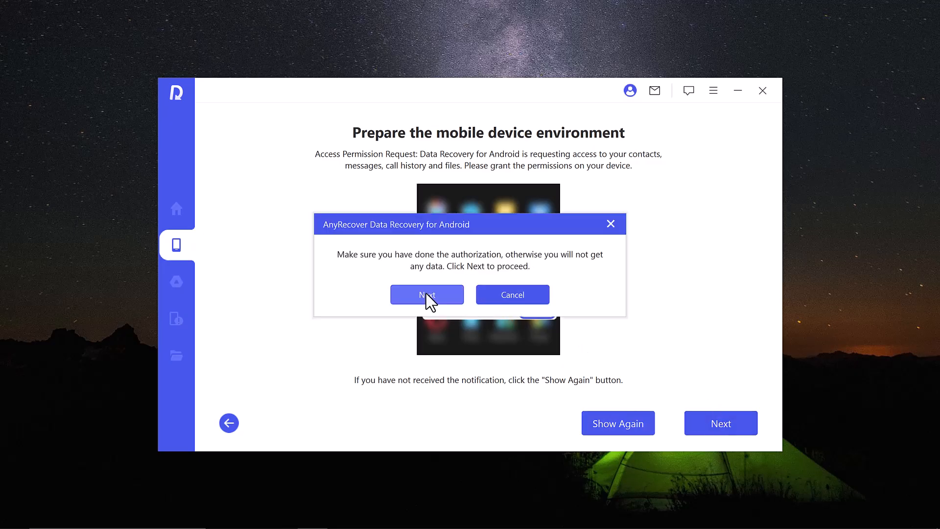
{"action": "left_click", "coordinate": [426, 295]}
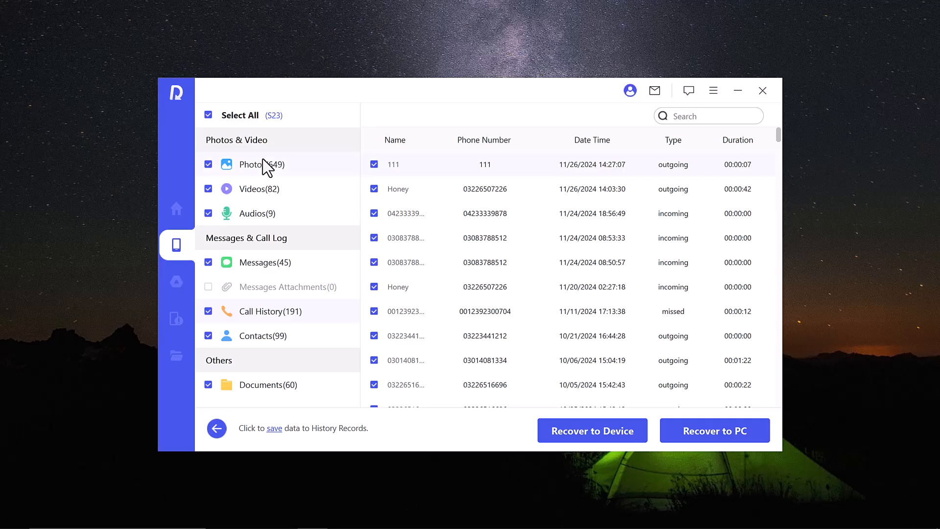
Select the Photos and Videos categories, deselecting some video results.
{"action": "left_click", "coordinate": [249, 165]}
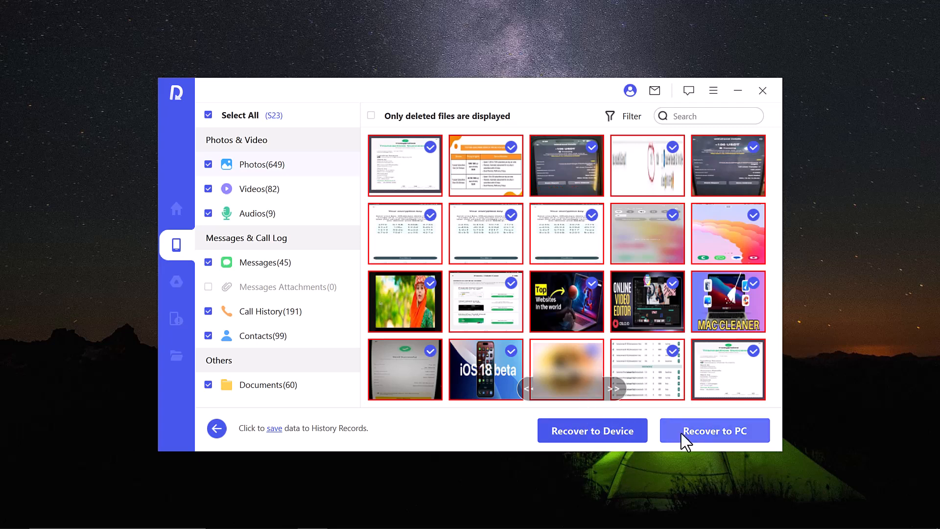
{"action": "mouse_move", "coordinate": [415, 220]}
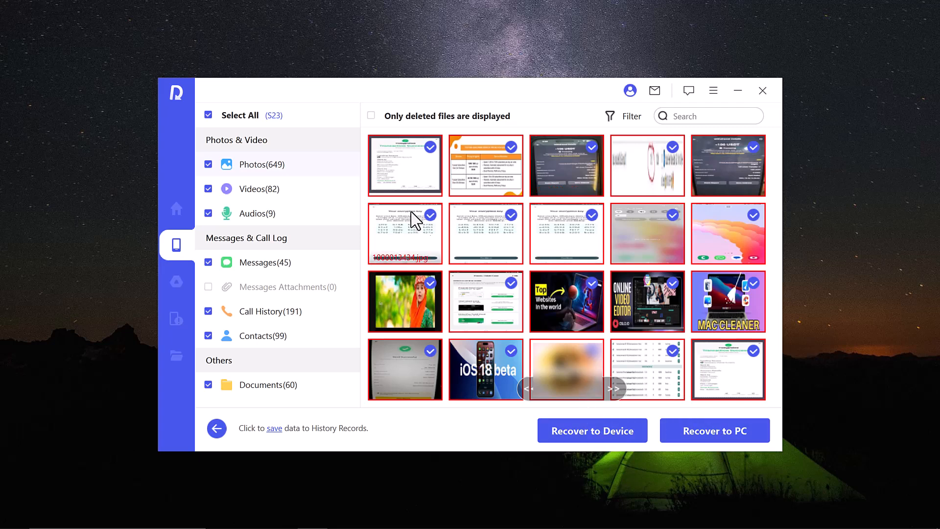
{"action": "left_click", "coordinate": [208, 164]}
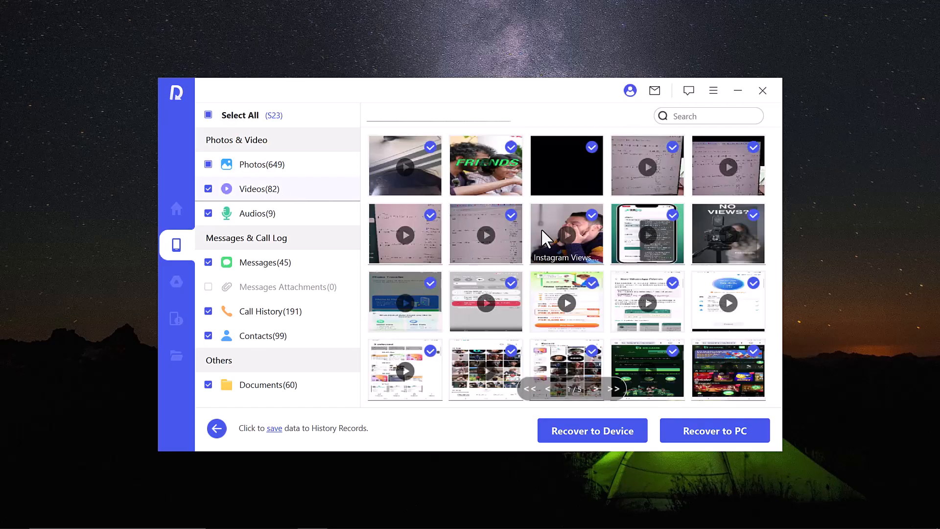
{"action": "left_click", "coordinate": [207, 188]}
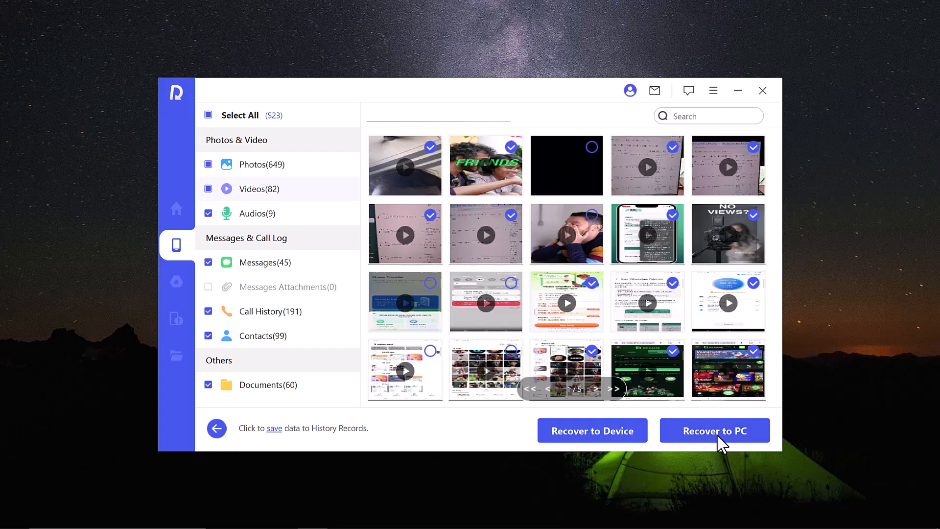
Recover the marked items to PC with Desktop as the save folder and default path.
{"action": "left_click", "coordinate": [714, 430]}
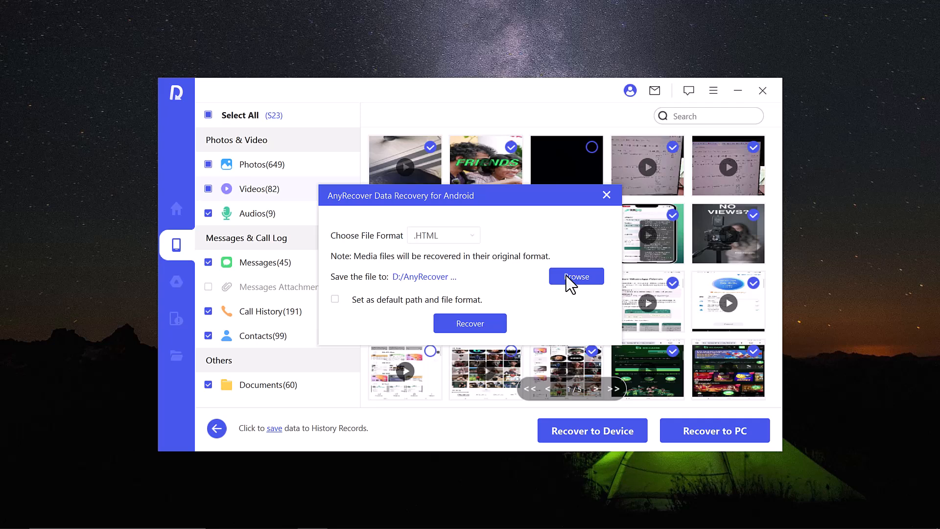
{"action": "left_click", "coordinate": [575, 276]}
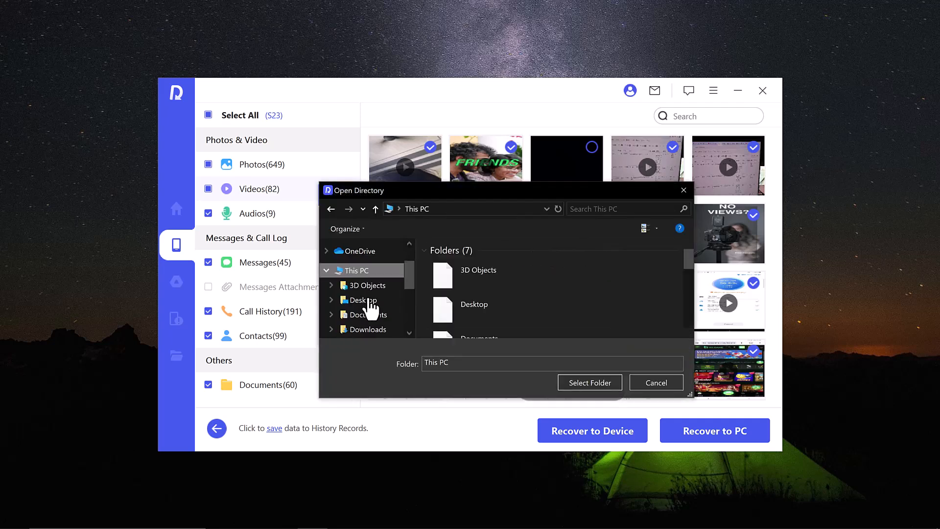
{"action": "left_click", "coordinate": [362, 300]}
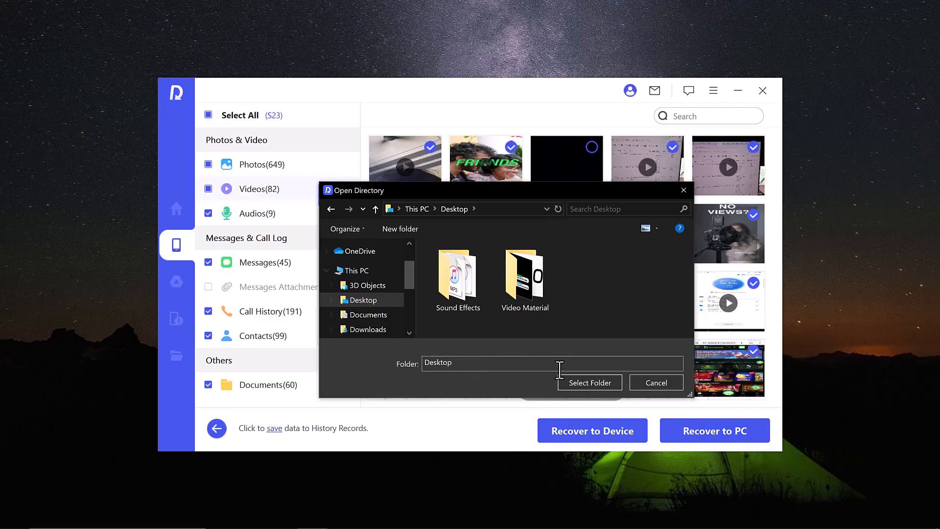
{"action": "left_click", "coordinate": [588, 382]}
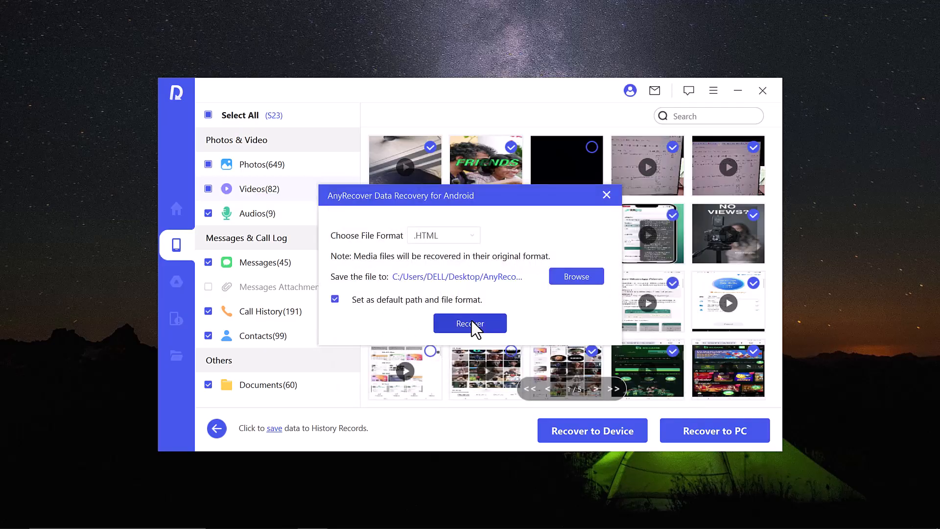
{"action": "left_click", "coordinate": [470, 323]}
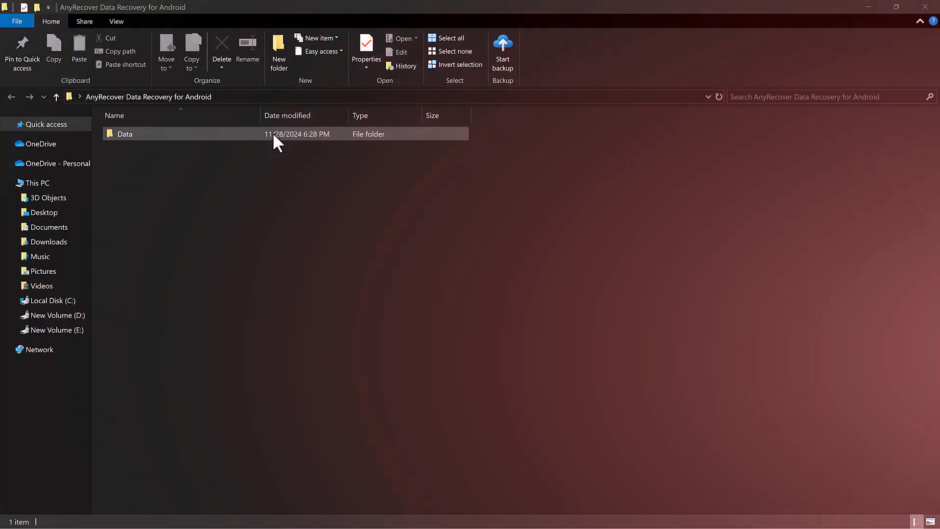
Play the recovered Tiktok Views video from the Data folder, then close the player.
{"action": "double_click", "coordinate": [125, 134]}
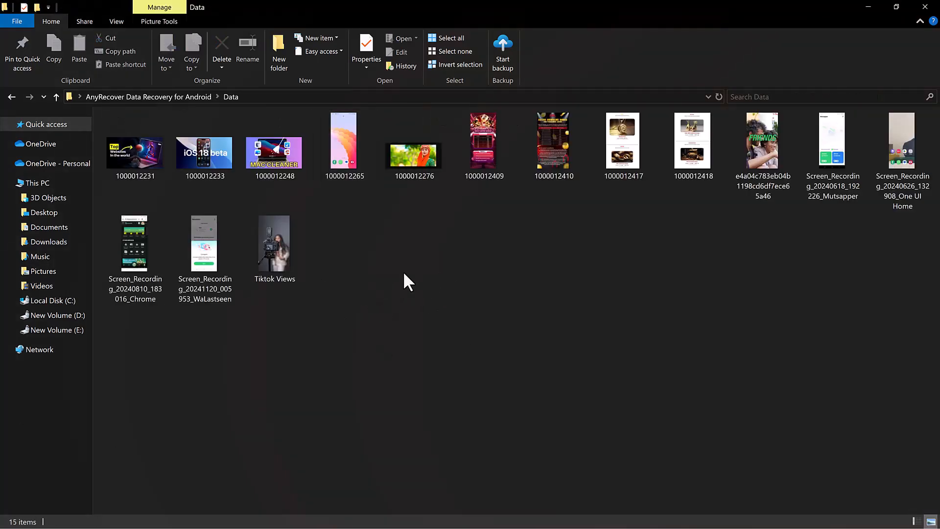
{"action": "double_click", "coordinate": [275, 244]}
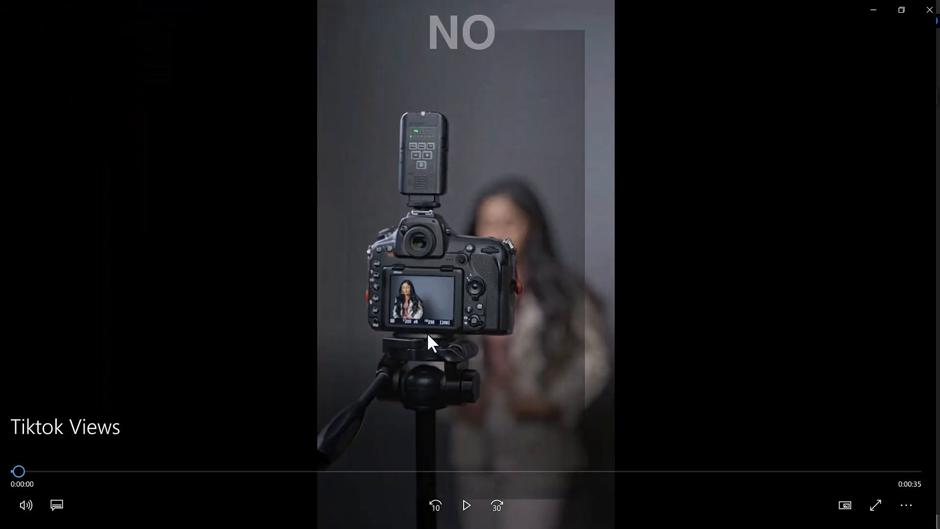
{"action": "left_click", "coordinate": [466, 506]}
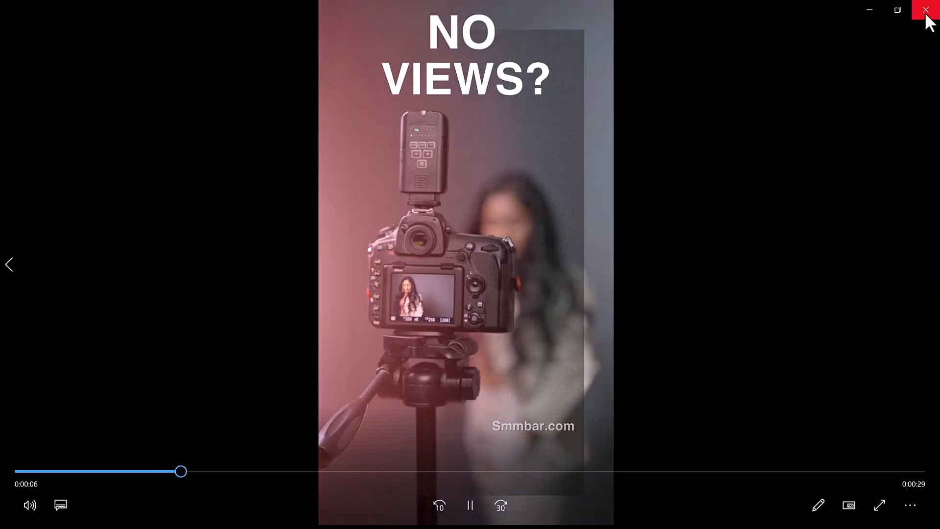
{"action": "left_click", "coordinate": [925, 10]}
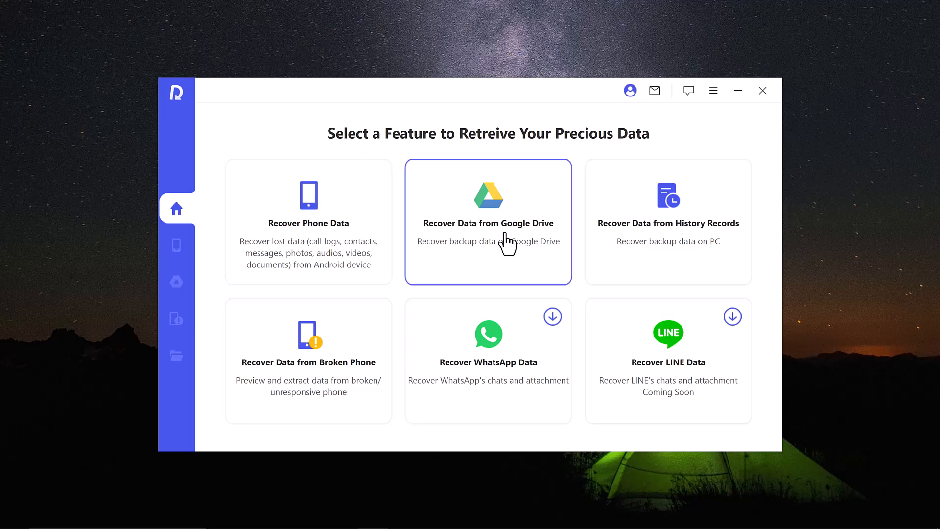
{"action": "mouse_move", "coordinate": [666, 217]}
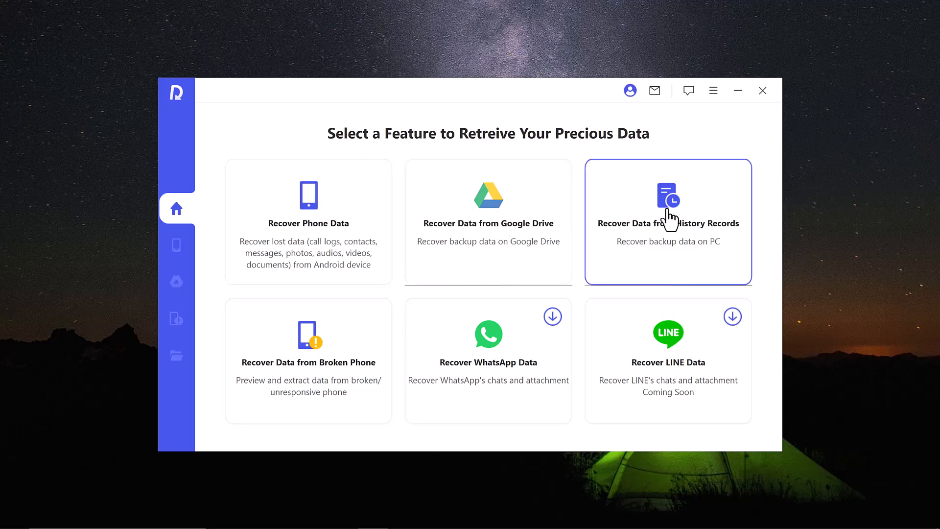
{"action": "mouse_move", "coordinate": [561, 260]}
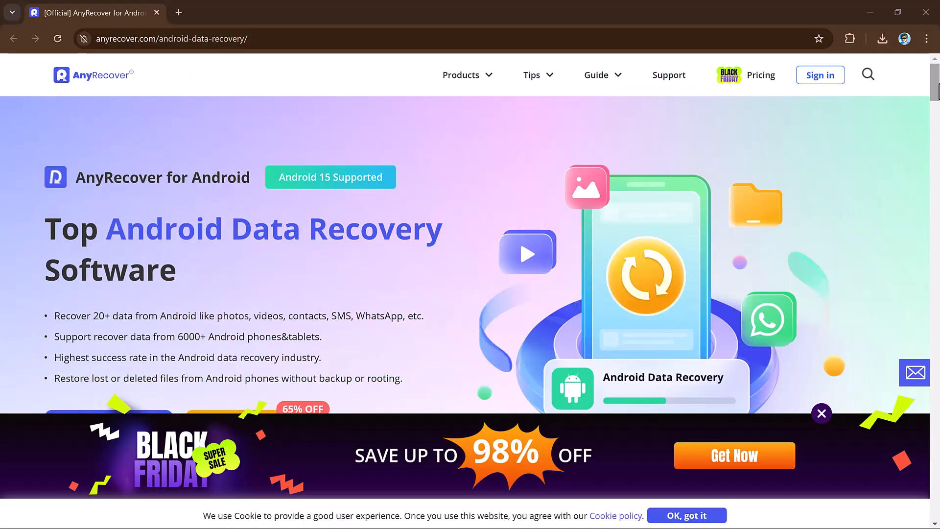
{"action": "scroll", "scroll_direction": "down", "scroll_amount": 3}
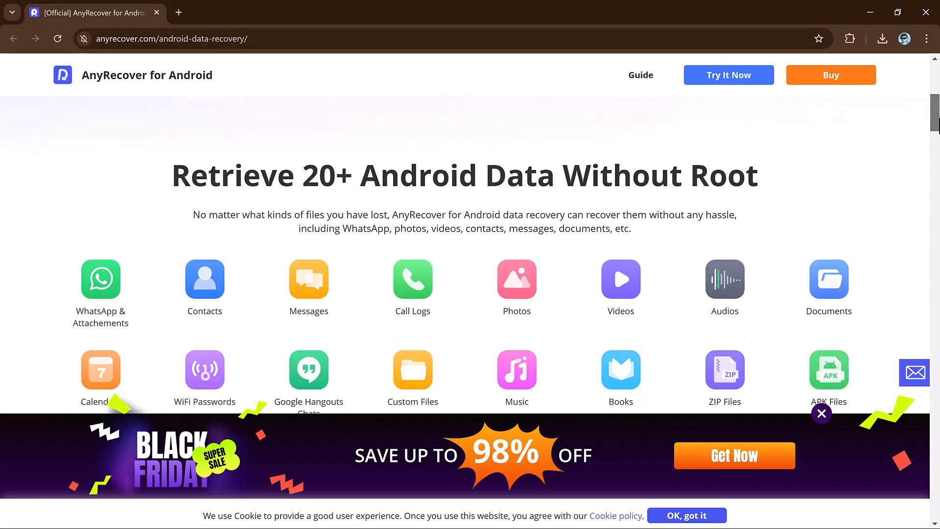
{"action": "scroll", "scroll_direction": "down", "scroll_amount": 3}
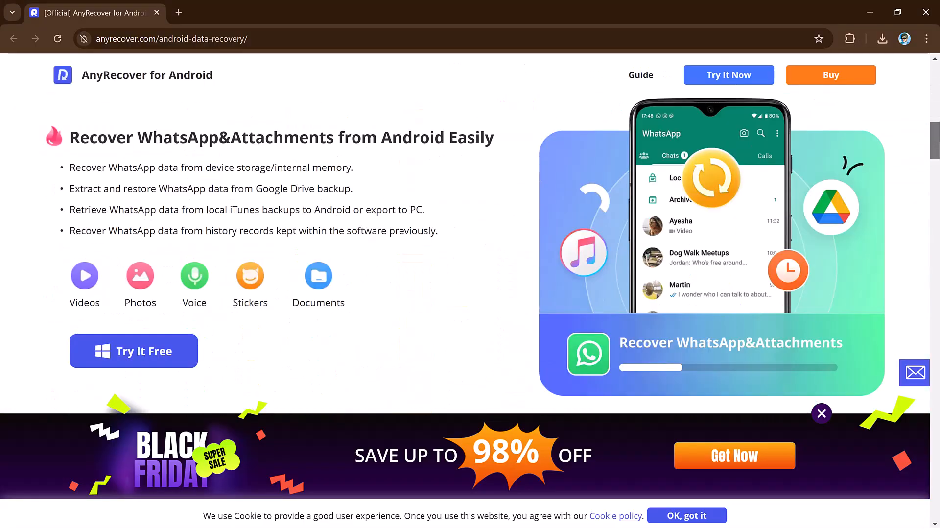
{"action": "scroll", "scroll_direction": "down", "scroll_amount": 3}
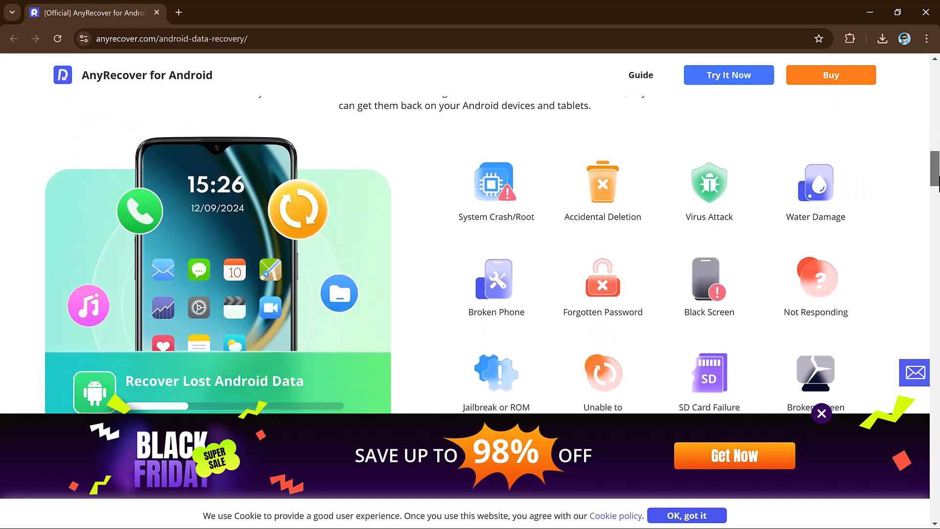
{"action": "scroll", "scroll_direction": "down", "scroll_amount": 3}
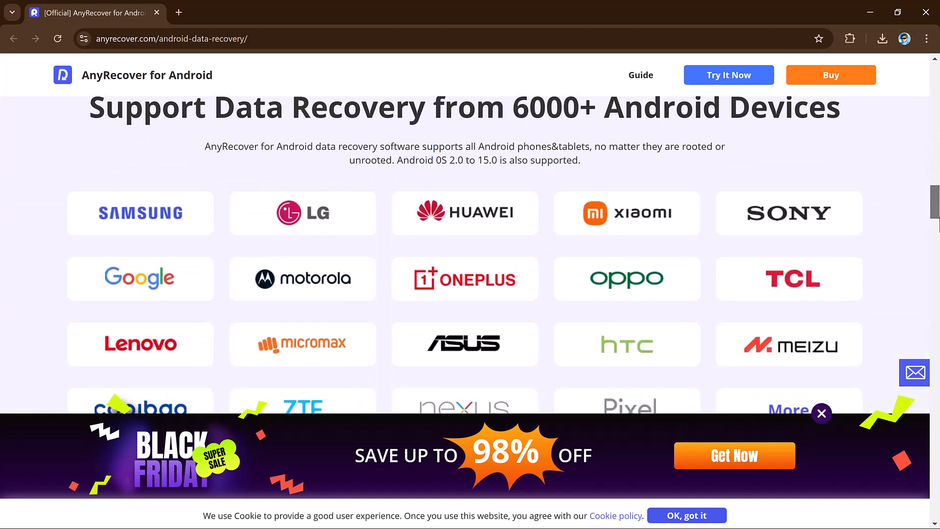
{"action": "scroll", "scroll_direction": "down", "scroll_amount": 3}
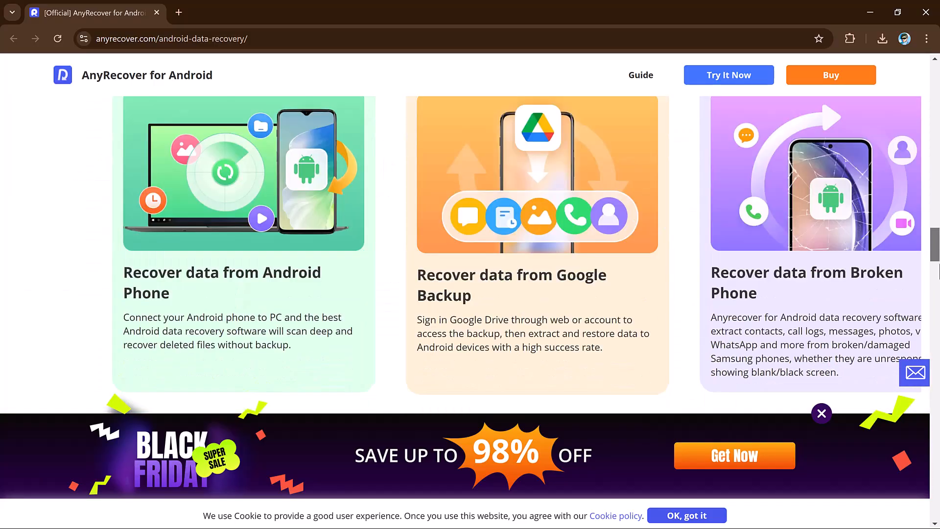
{"action": "scroll", "scroll_direction": "down", "scroll_amount": 3}
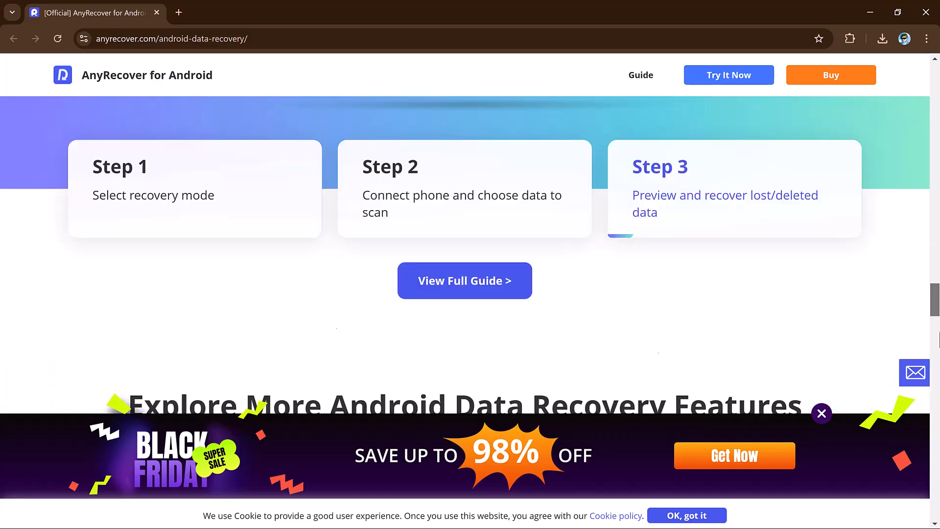
{"action": "scroll", "scroll_direction": "down", "scroll_amount": 3}
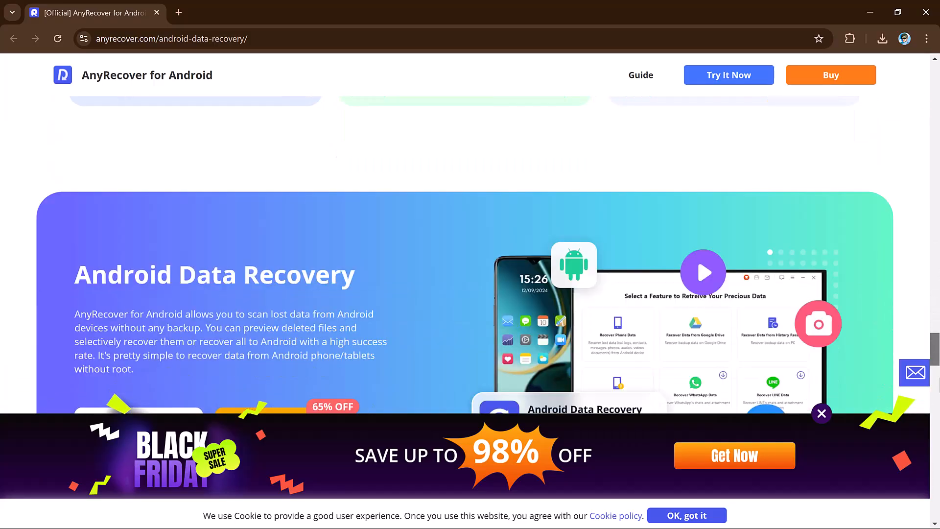